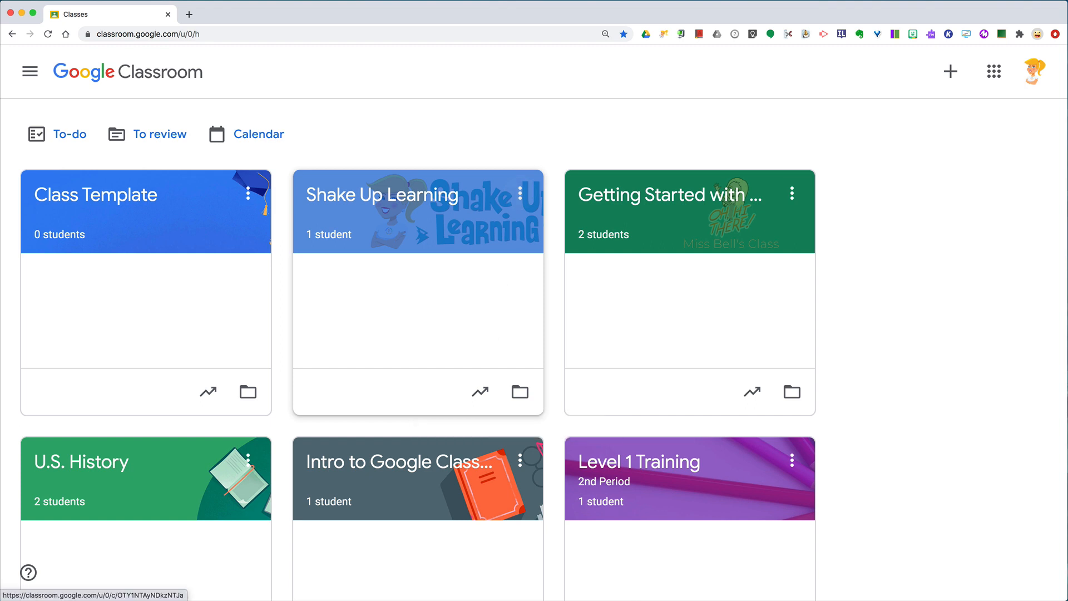
- Copy the Shake Up Learning class invite link from its card's options menu
click(521, 194)
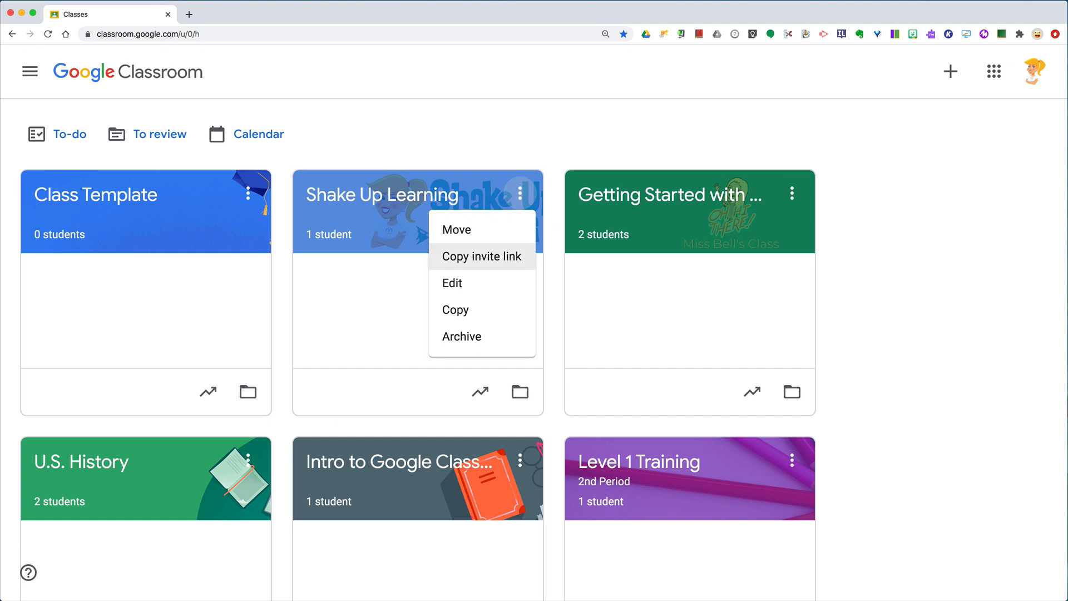
click(481, 255)
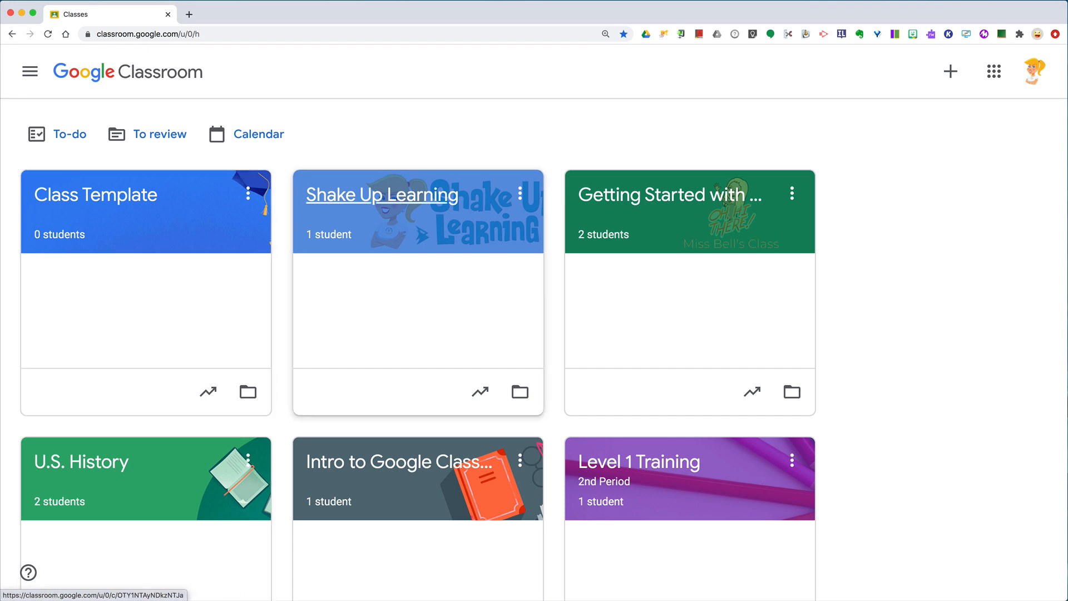
- Open Shake Up Learning's class settings and show the options for its Enabled invite codes
click(380, 195)
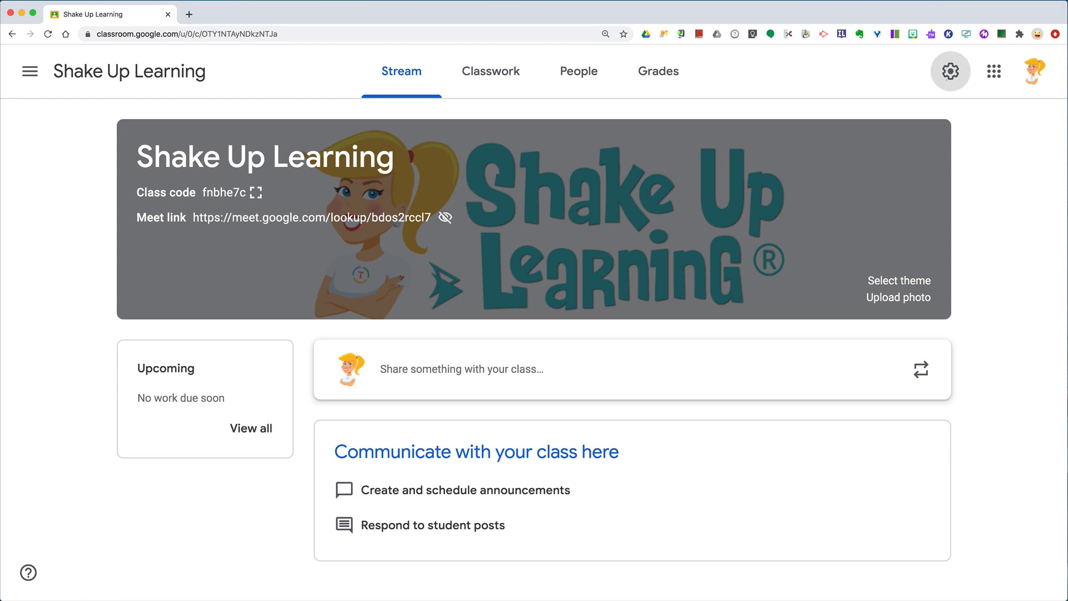
click(954, 71)
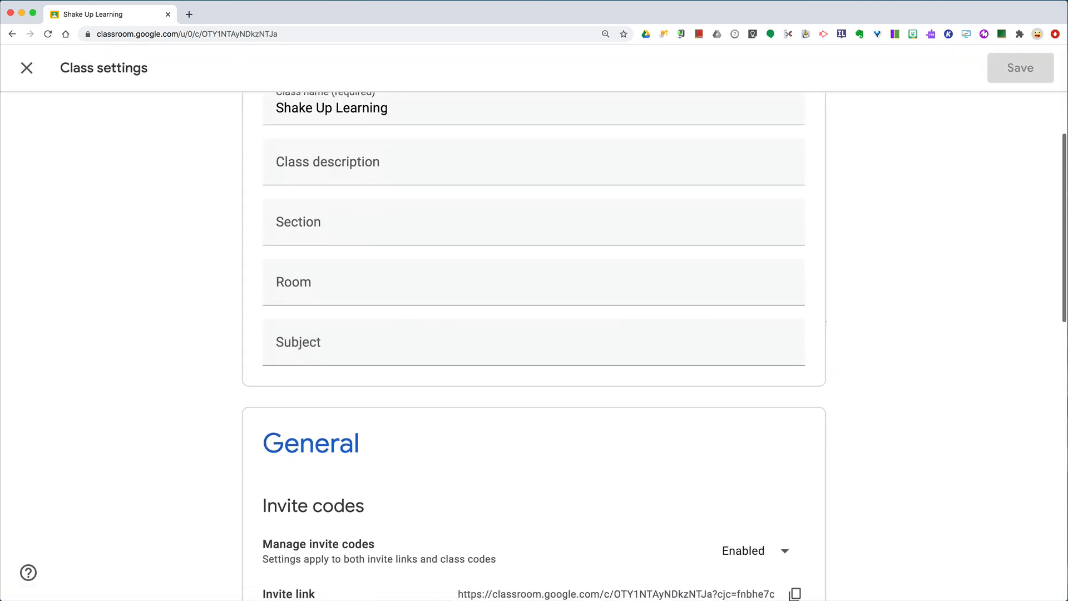
scroll(down, 3)
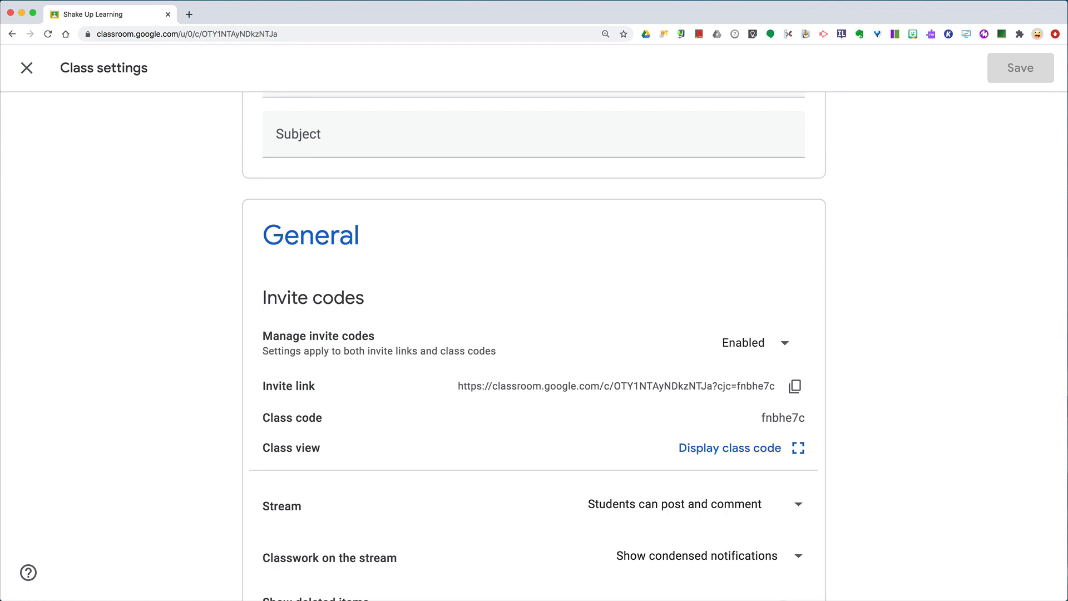
click(755, 342)
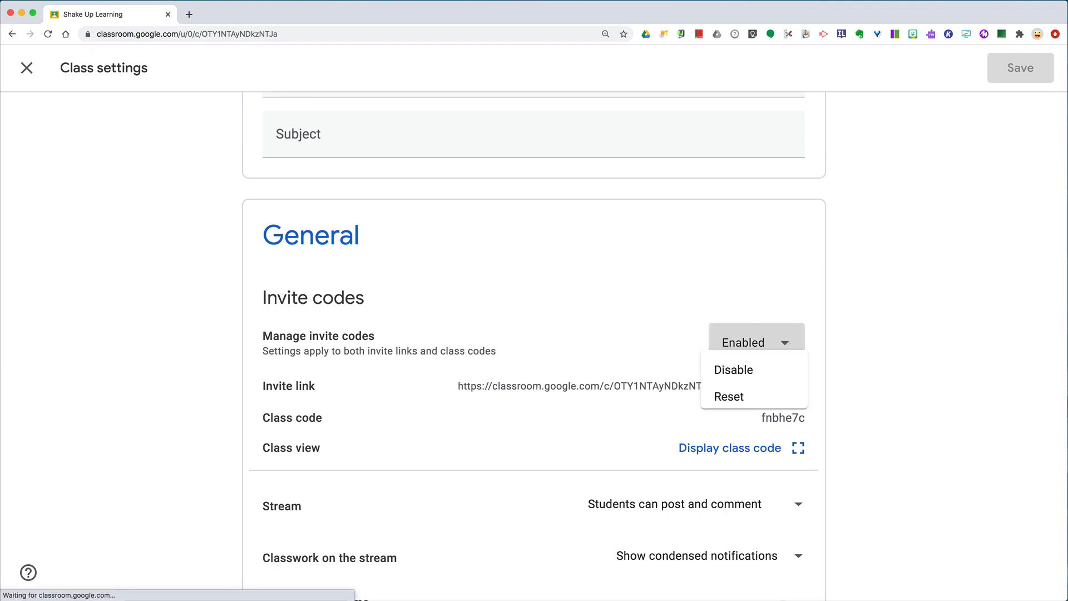